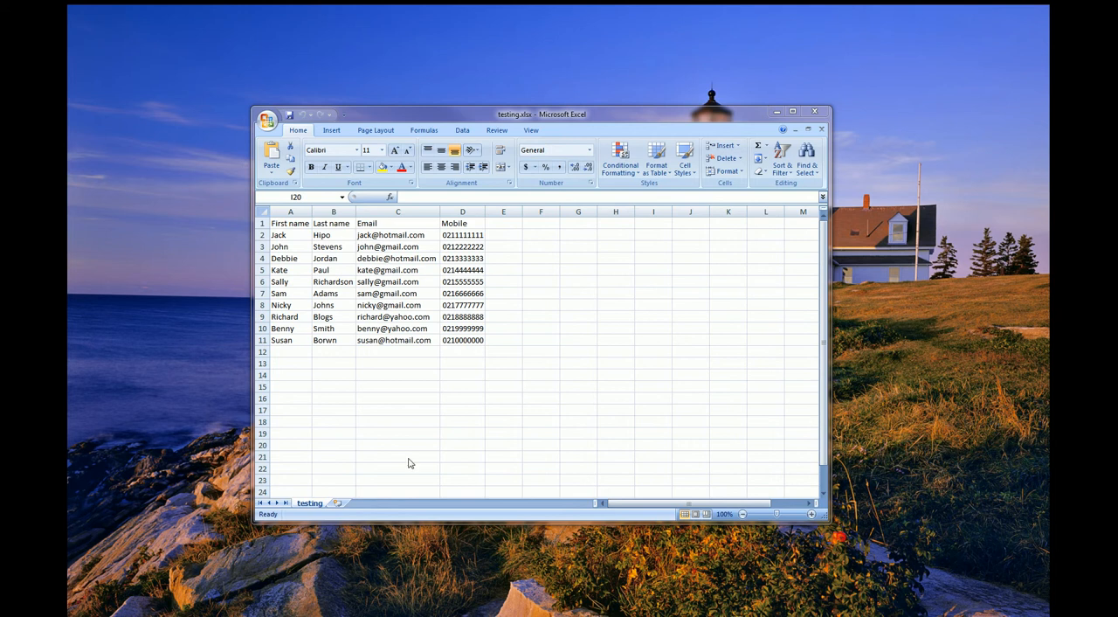
mouse_move(451, 212)
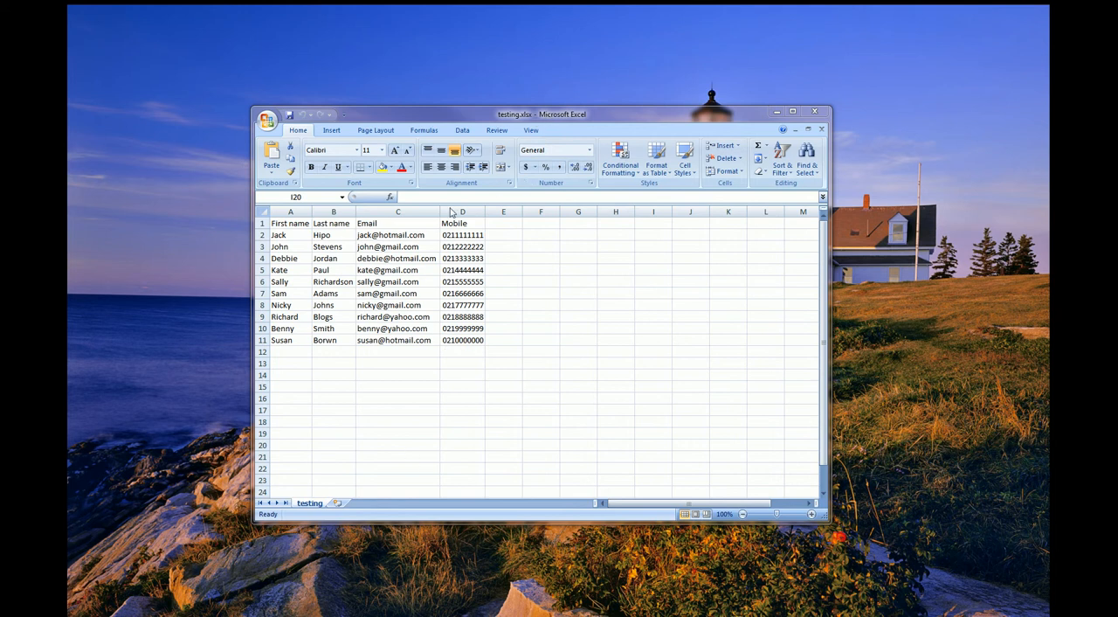
mouse_move(289, 232)
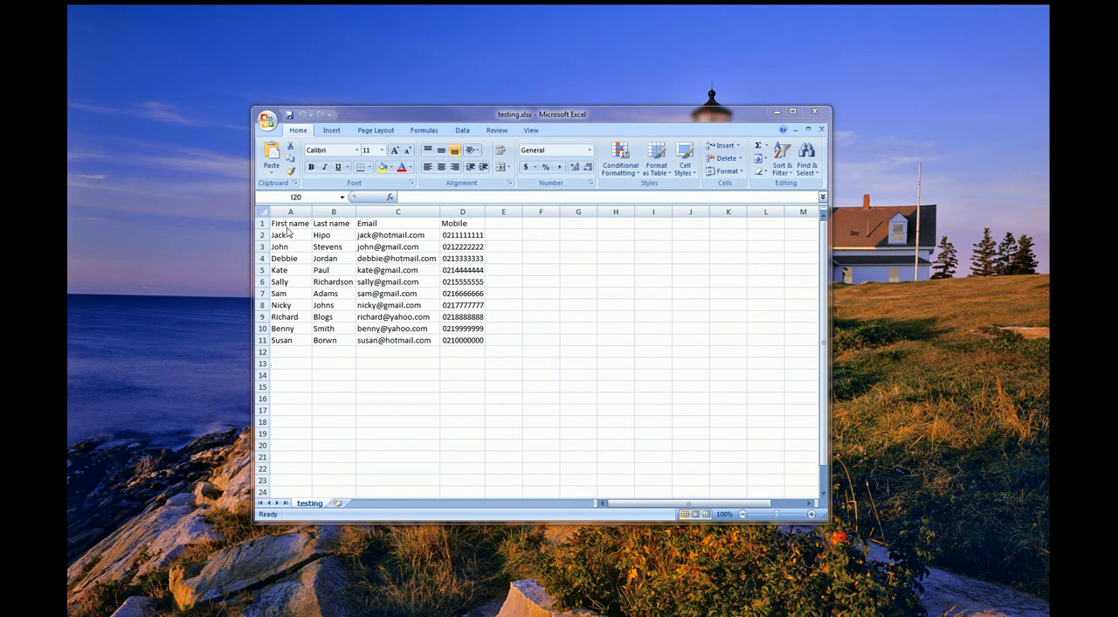
mouse_move(367, 311)
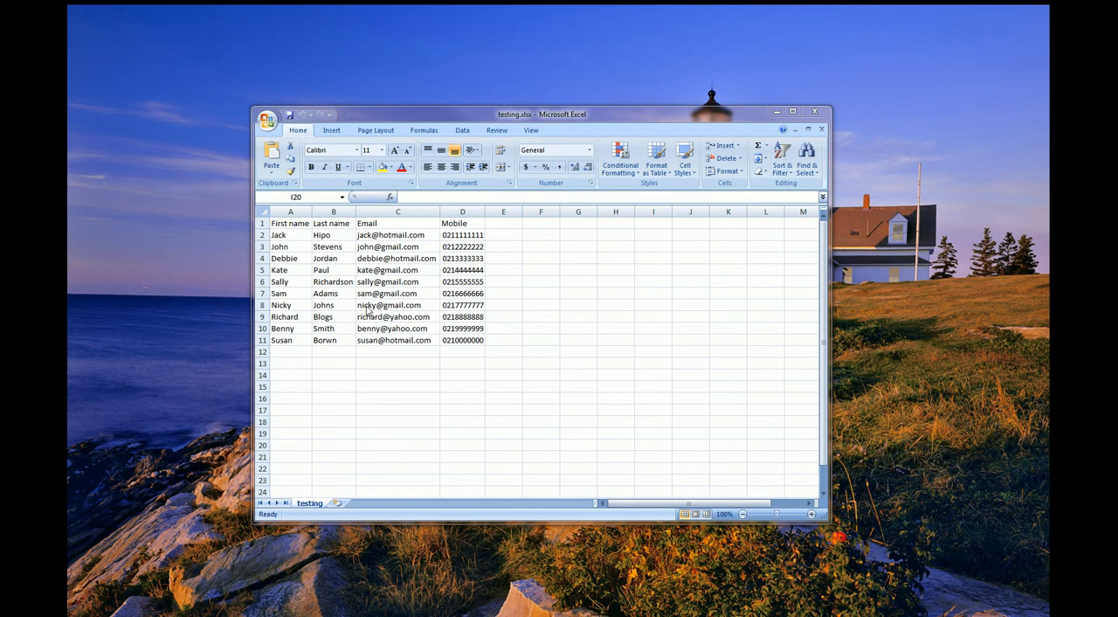
Open the Save As dialog from the Office button menu.
click(267, 119)
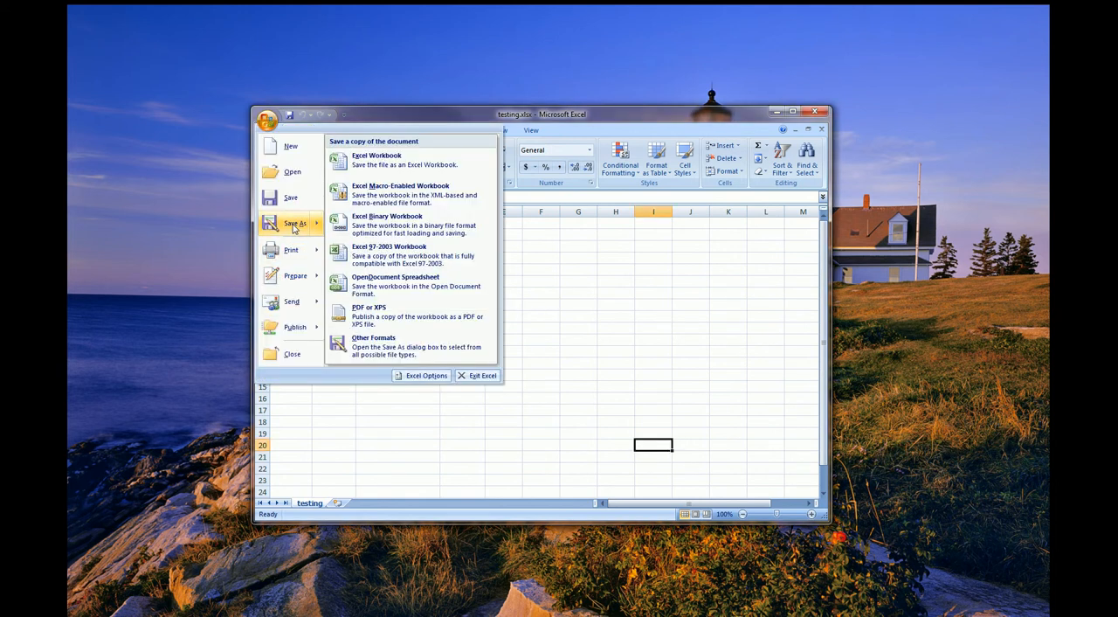
click(377, 158)
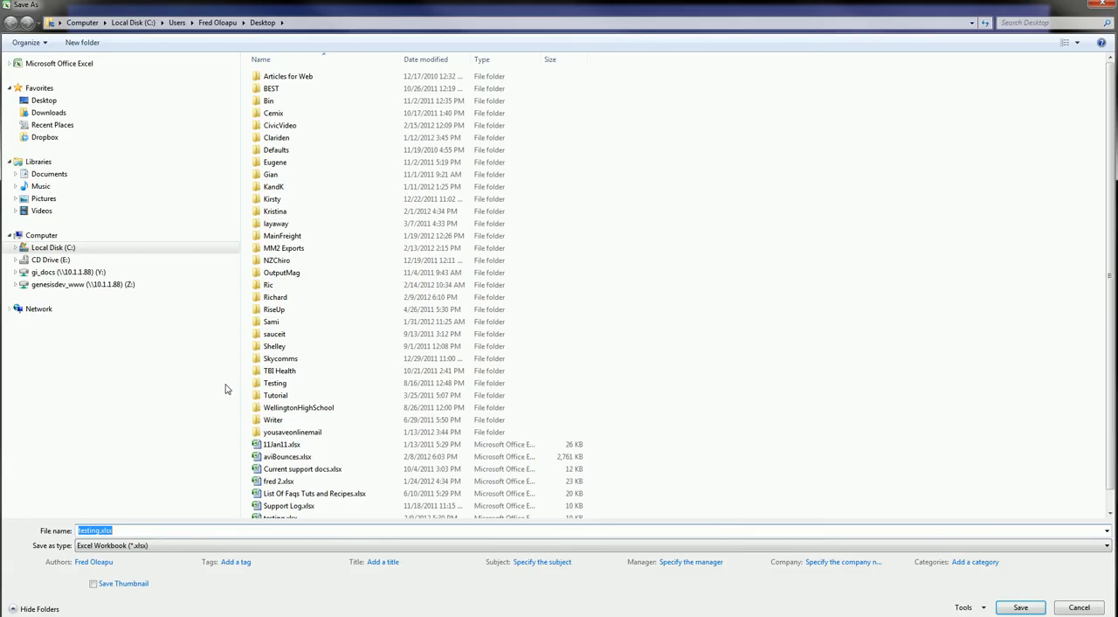
mouse_move(49, 554)
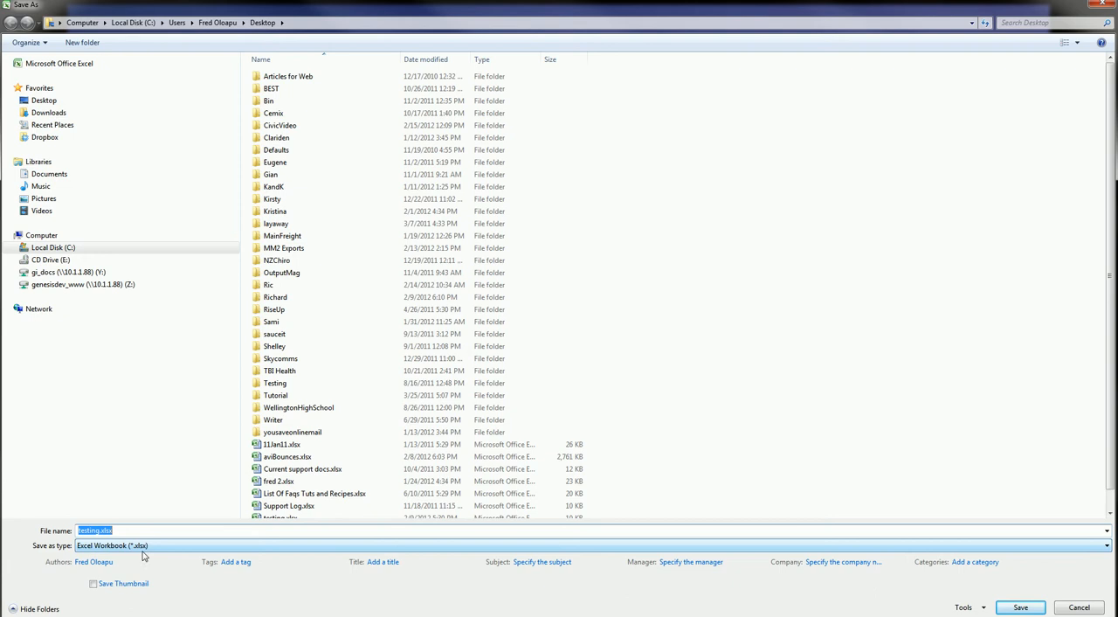
mouse_move(647, 567)
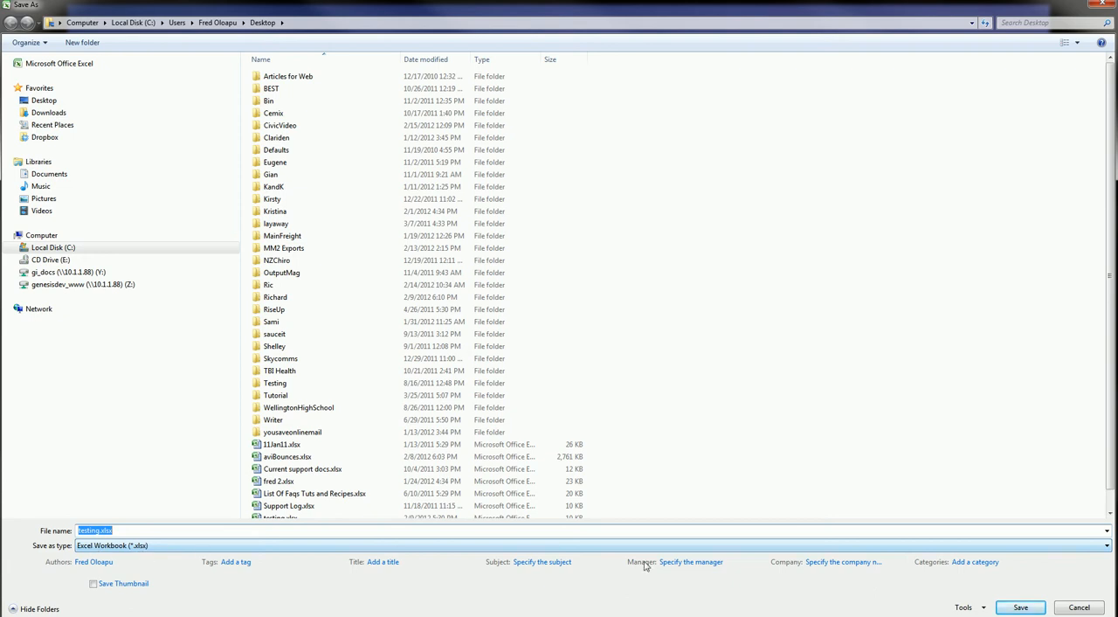
Choose CSV (MS-DOS) (*.csv) as the file type, naming the copy testing.csv.
click(1106, 545)
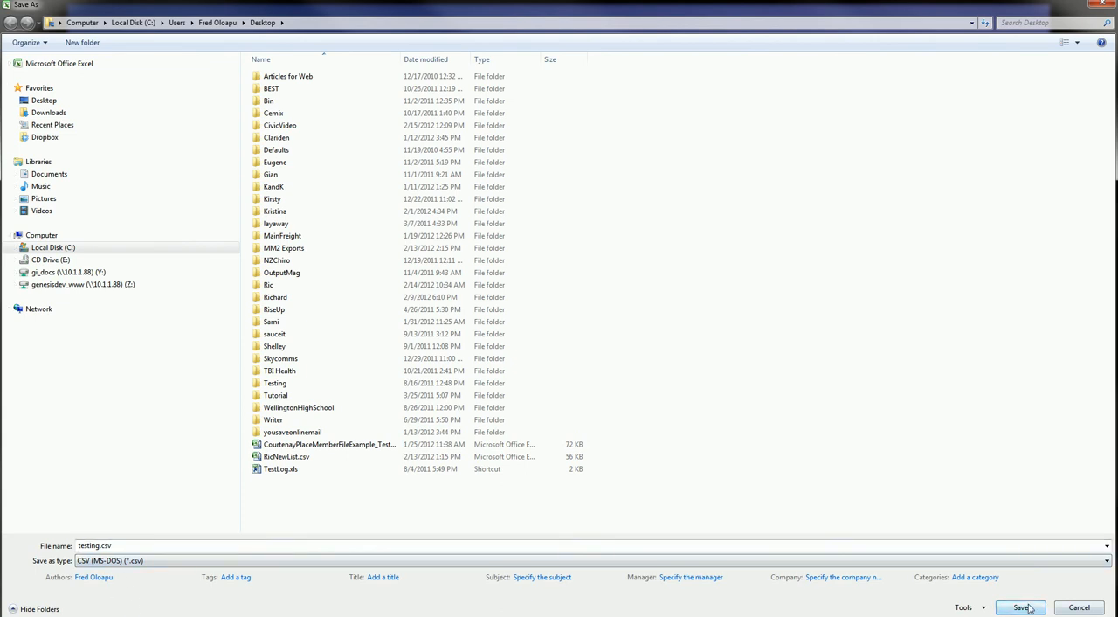
Save the workbook as testing.csv, bringing up the CSV compatibility warning.
click(1020, 607)
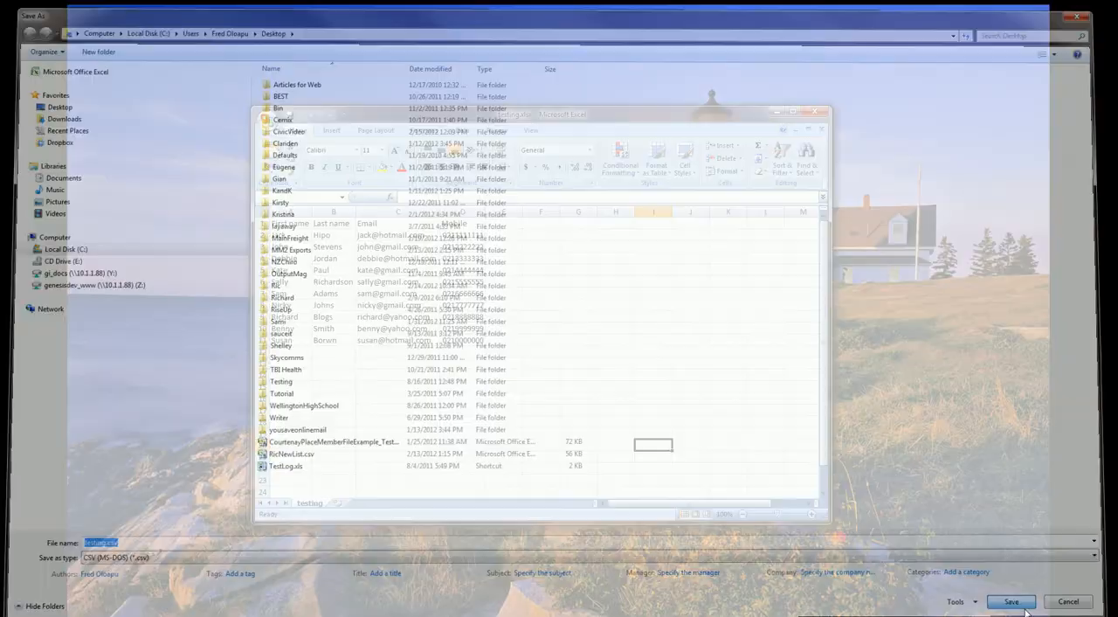
click(1011, 601)
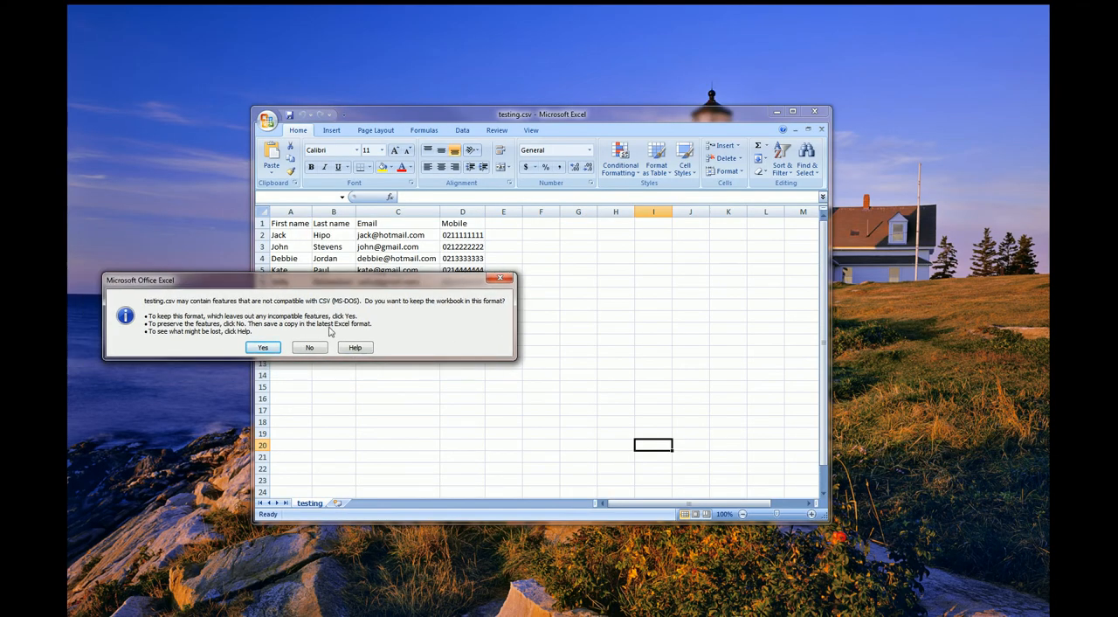
mouse_move(367, 317)
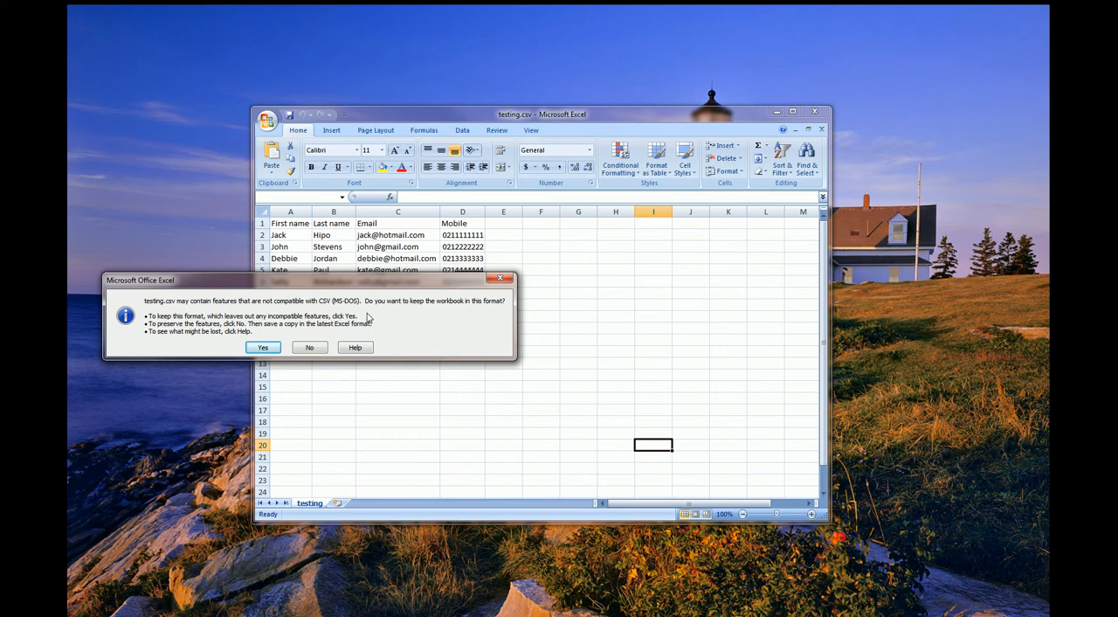